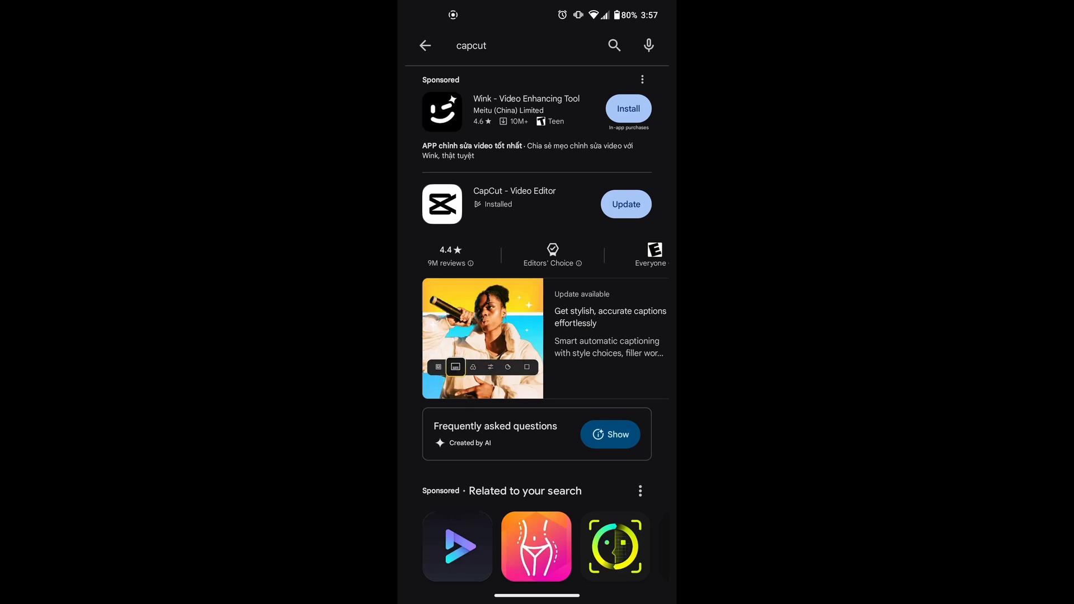
# Start the CapCut - Video Editor update from its Play Store listing.
pyautogui.click(514, 190)
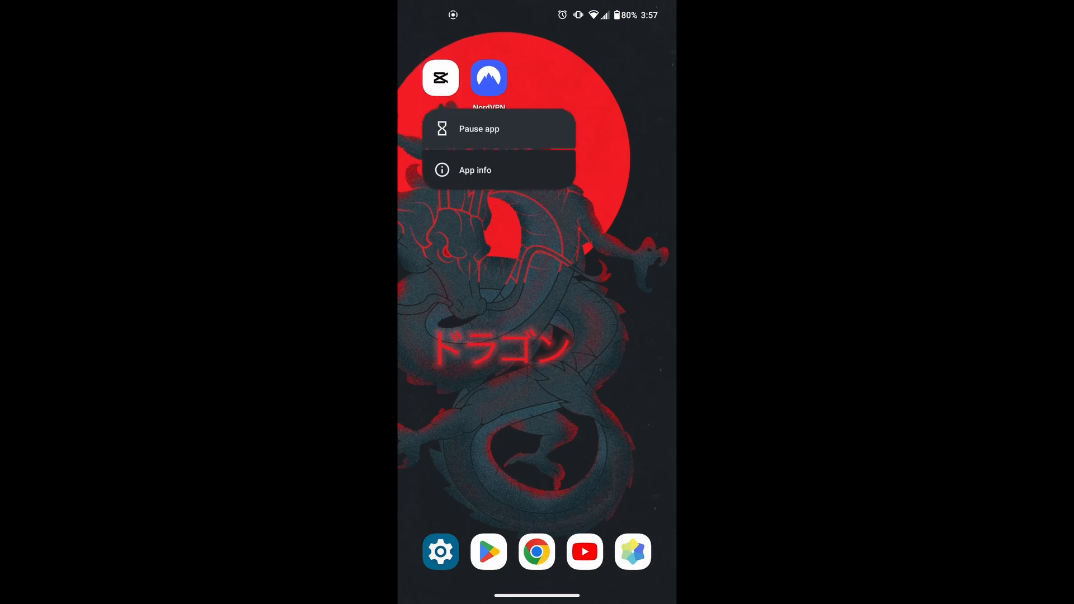
# Clear CapCut's 202 MB cache from its App info Storage & cache page.
pyautogui.click(474, 170)
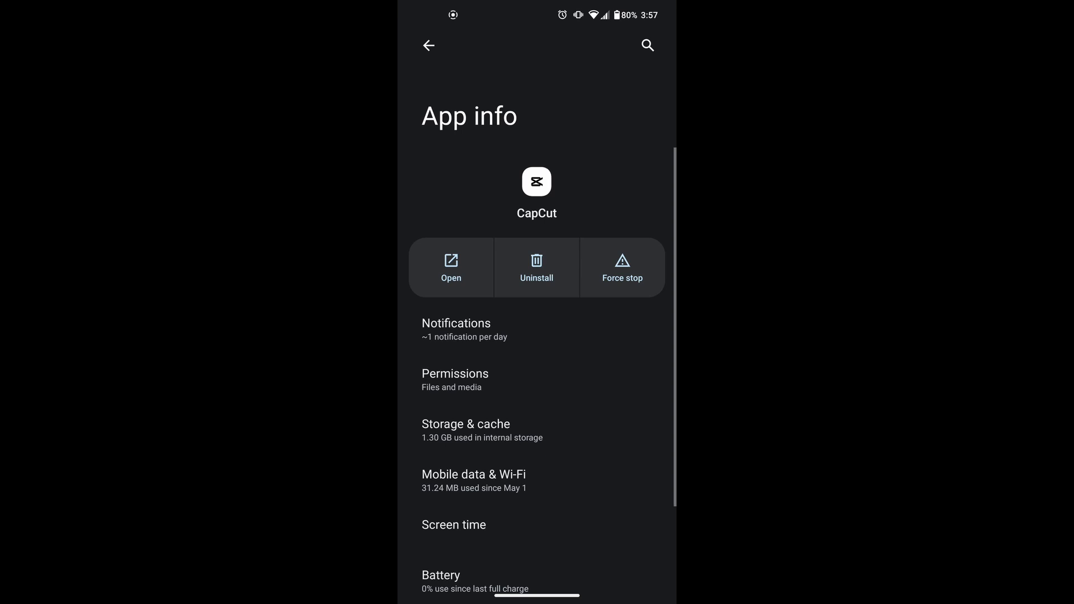
pyautogui.click(465, 429)
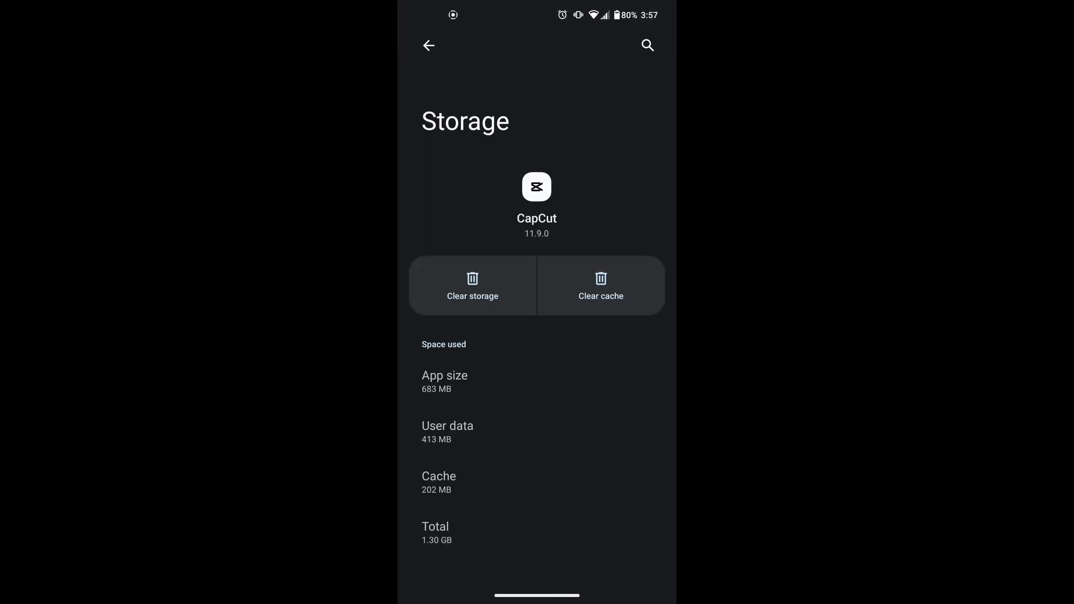
pyautogui.click(601, 285)
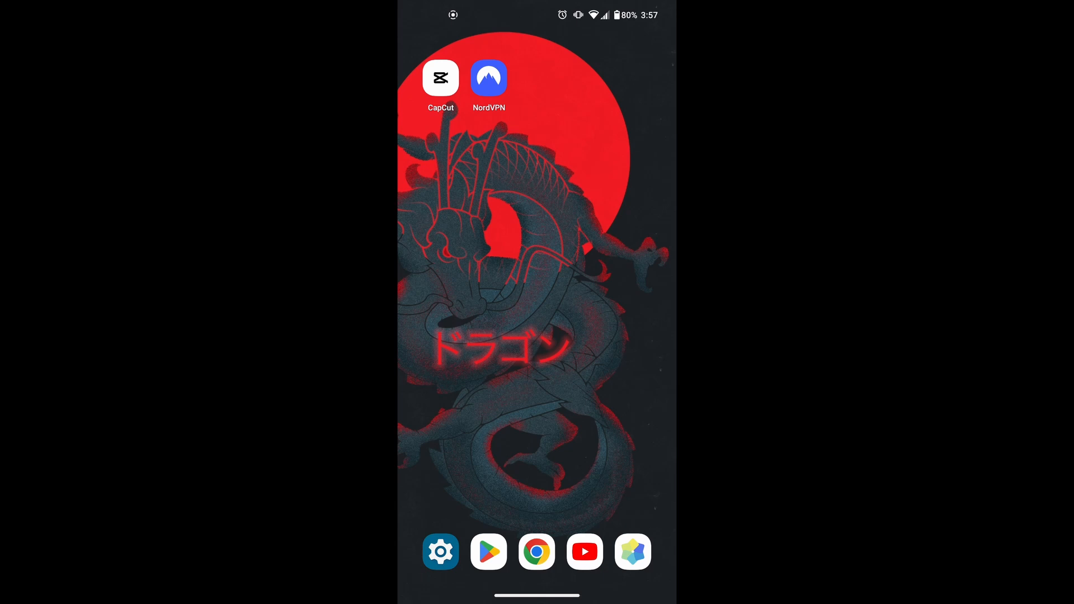
# Launch CapCut from the home screen and show the Edit home with saved projects.
pyautogui.click(439, 77)
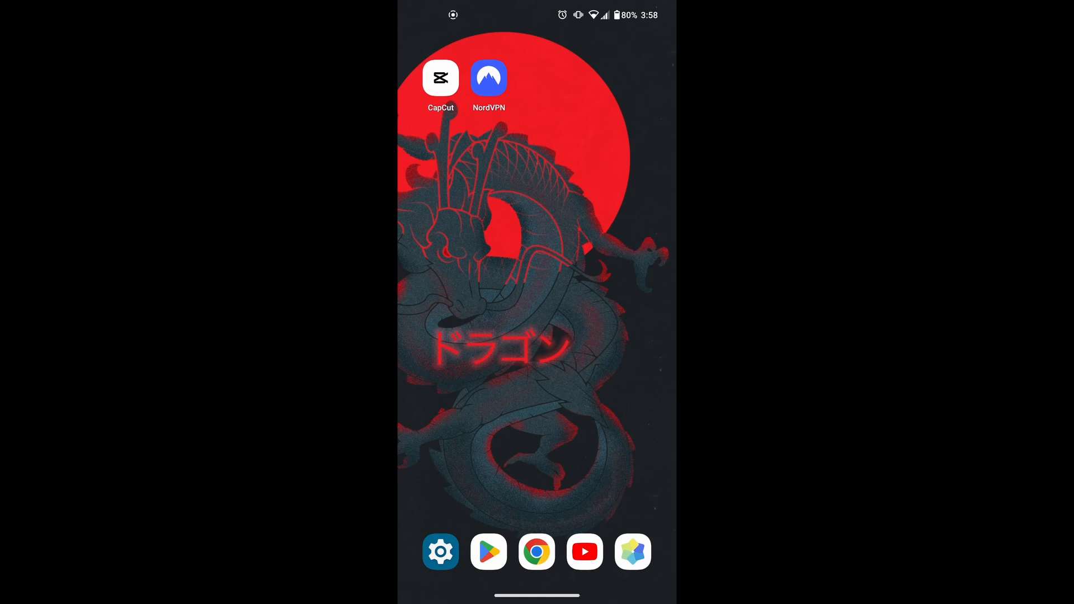
pyautogui.click(488, 78)
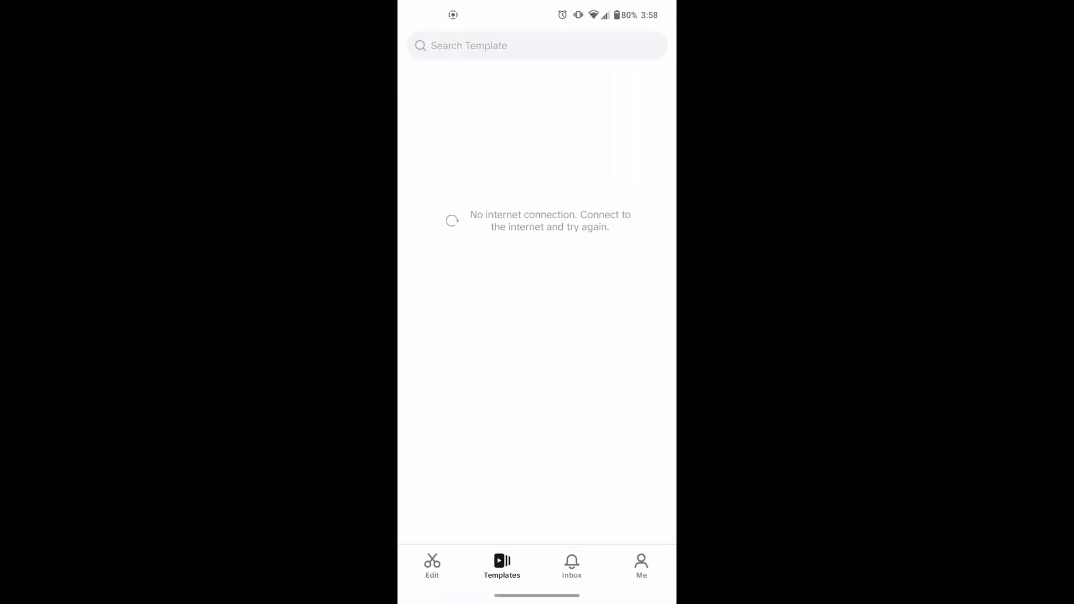
pyautogui.click(432, 566)
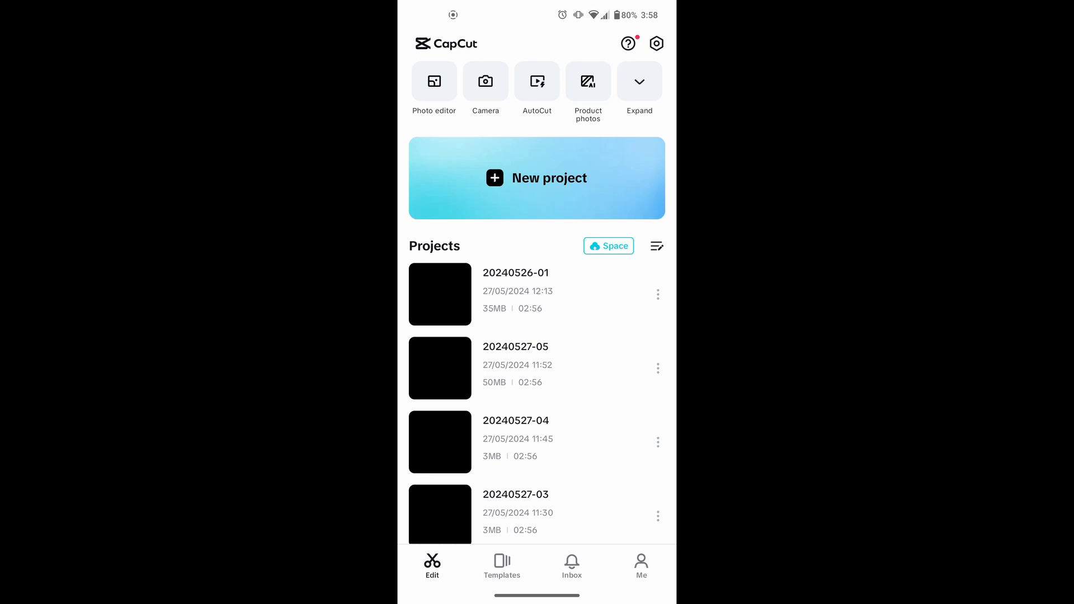